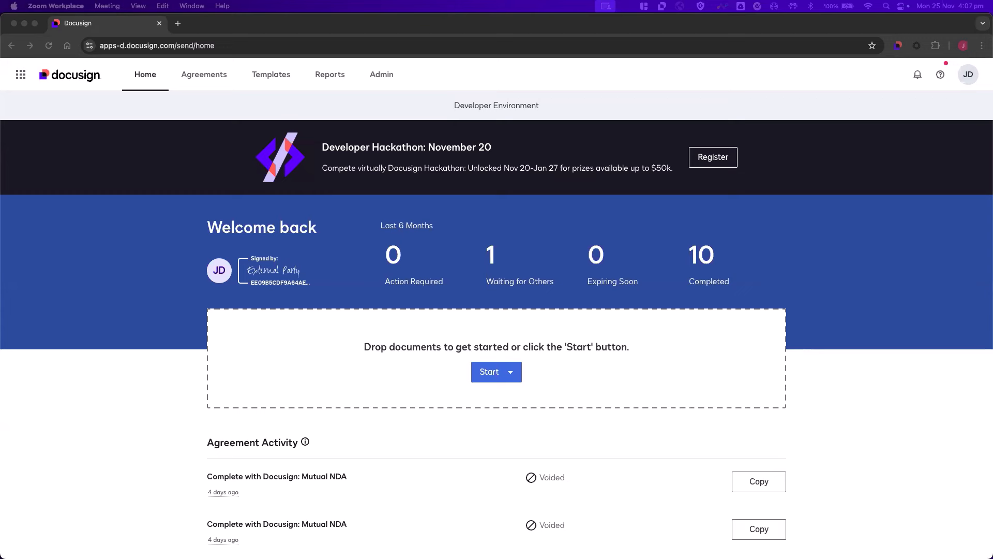
pyautogui.moveTo(310, 172)
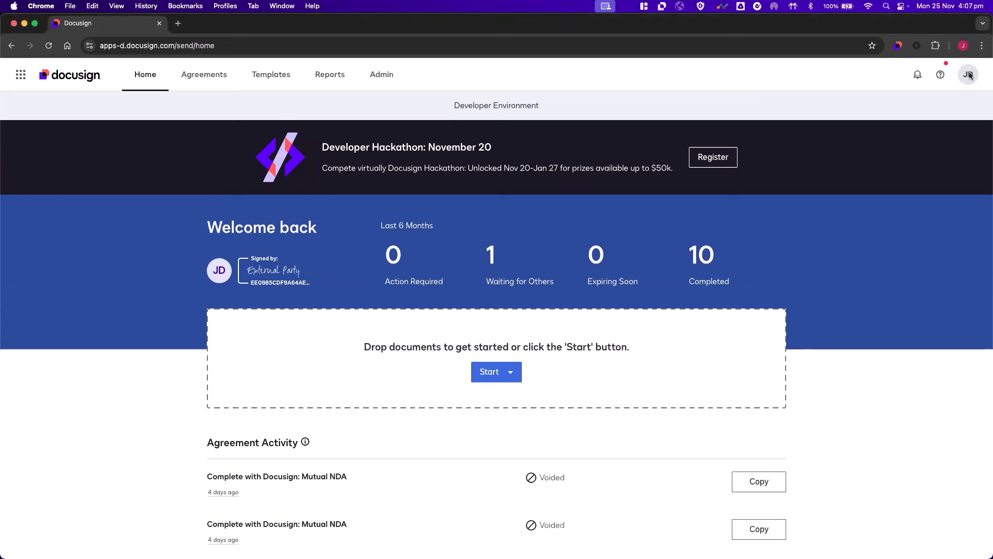
# Step: Reach My Preferences from the JD profile avatar menu
pyautogui.click(967, 75)
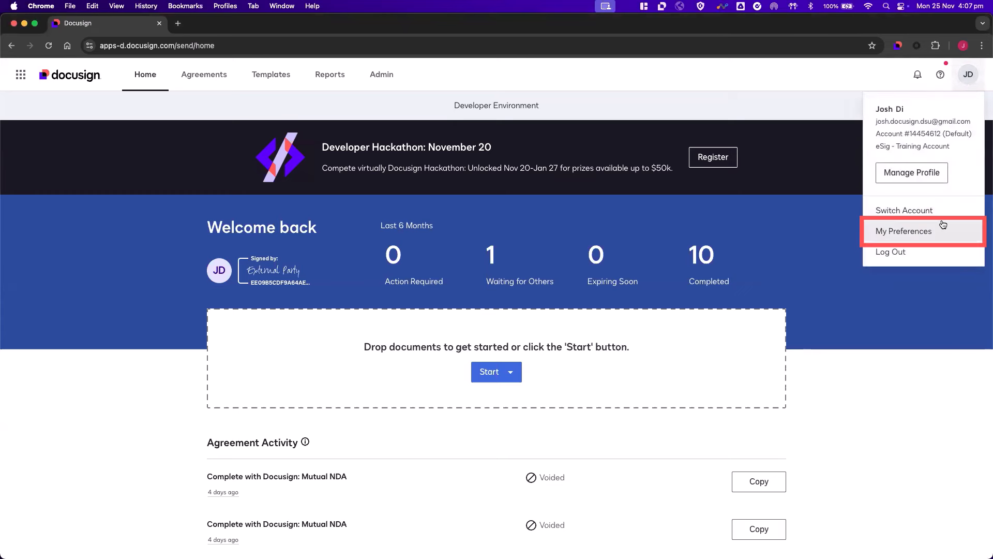
pyautogui.click(903, 231)
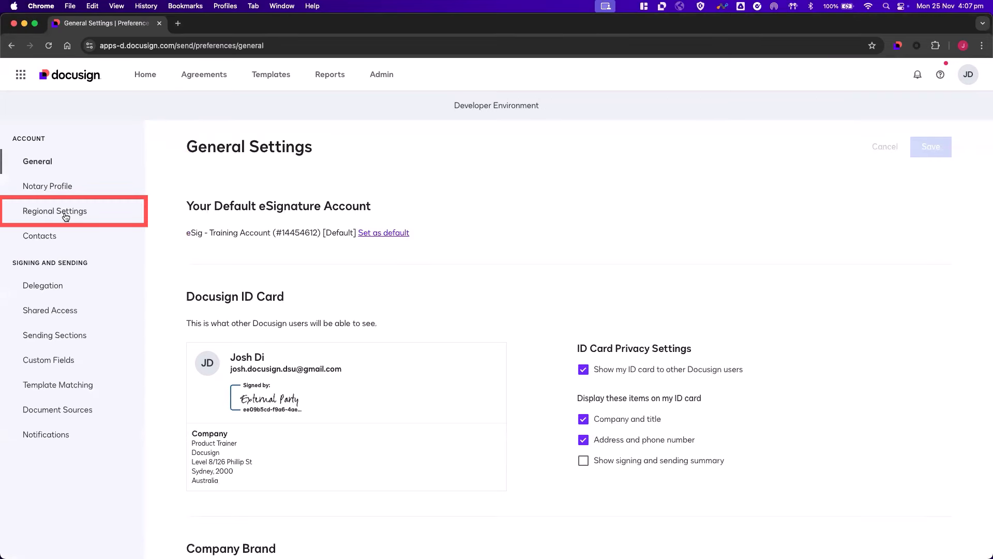
# Step: Show the Regional Settings page with Brisbane time zone and English language
pyautogui.click(54, 211)
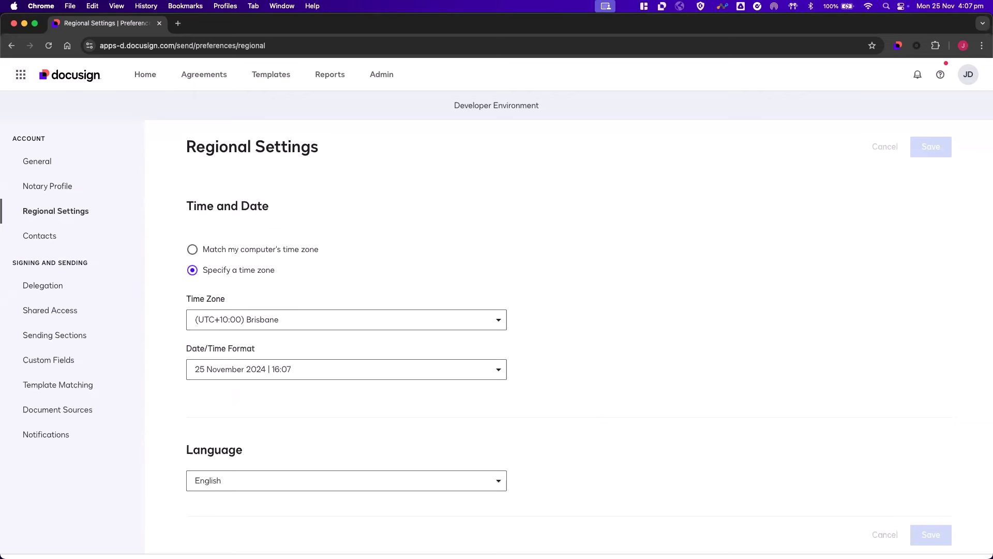
# Step: Choose the (UTC+10:00) Canberra, Melbourne, Sydney time zone in place of Brisbane
pyautogui.click(346, 320)
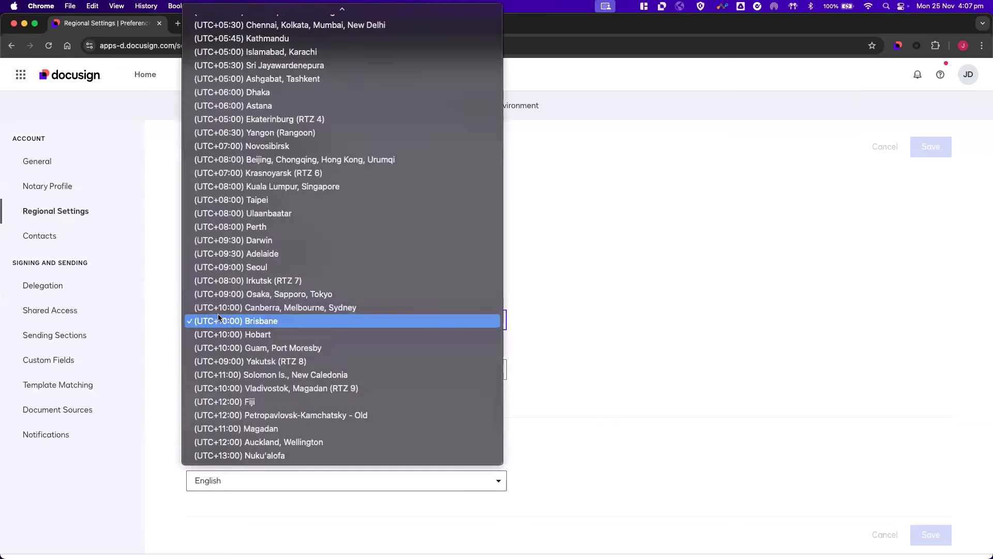
pyautogui.click(275, 307)
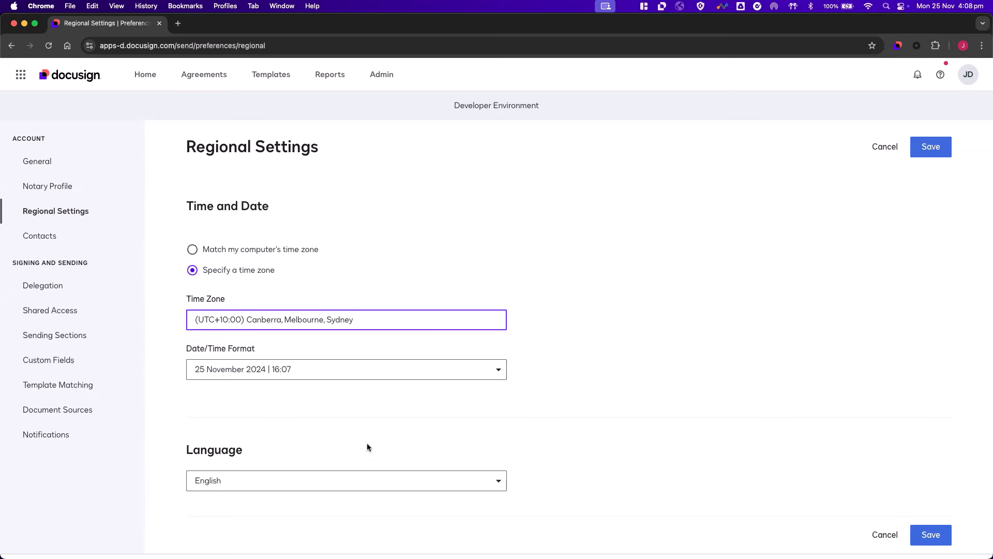
pyautogui.click(346, 480)
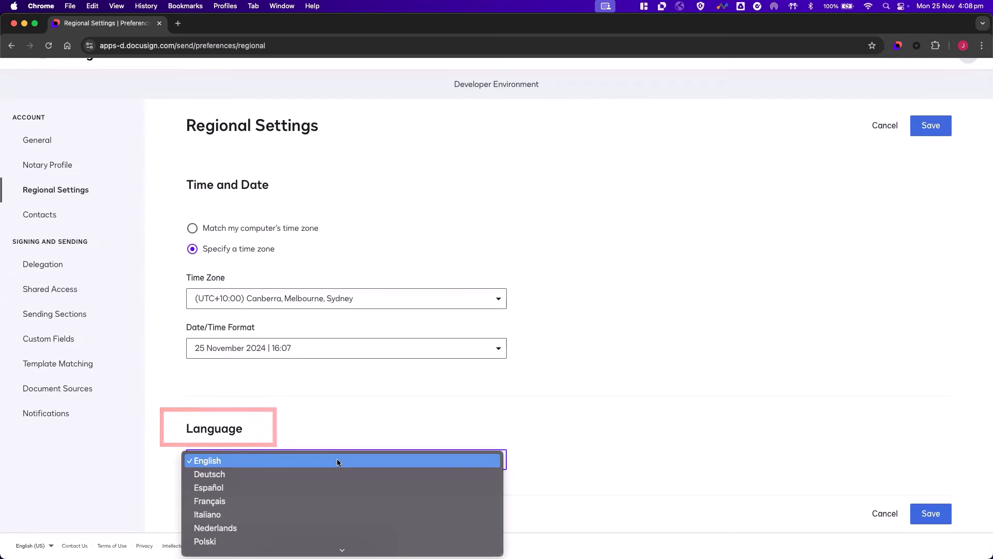
# Step: Keep English as language and save the regional settings with the Sydney time zone
pyautogui.click(207, 461)
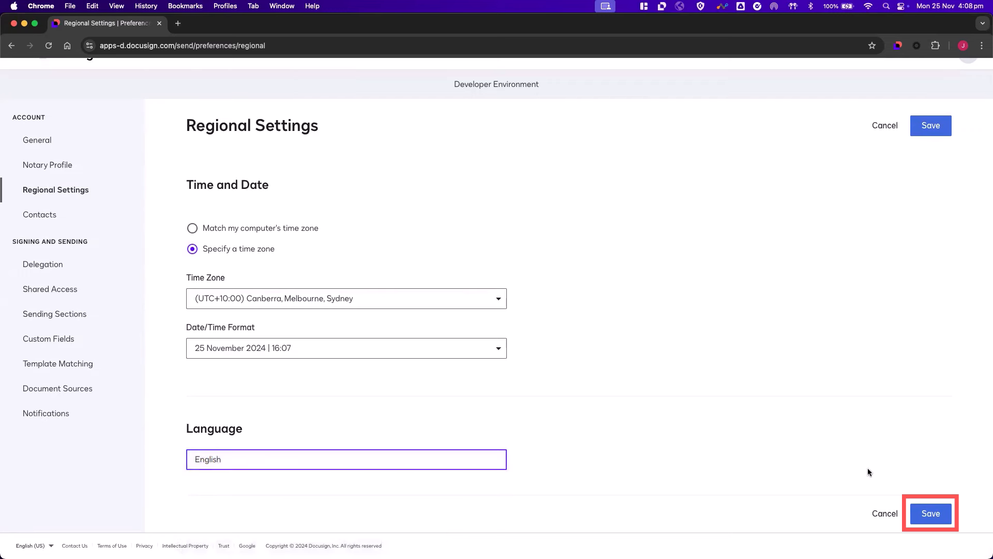
pyautogui.click(930, 513)
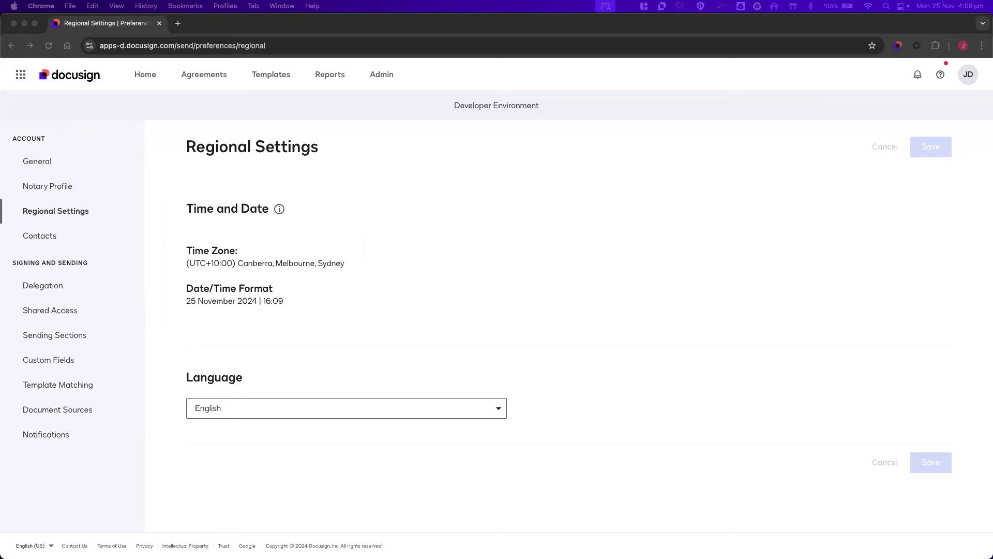
# Step: Reach the account-wide Regional Settings in Admin via Home and the Admin dashboard
pyautogui.click(145, 74)
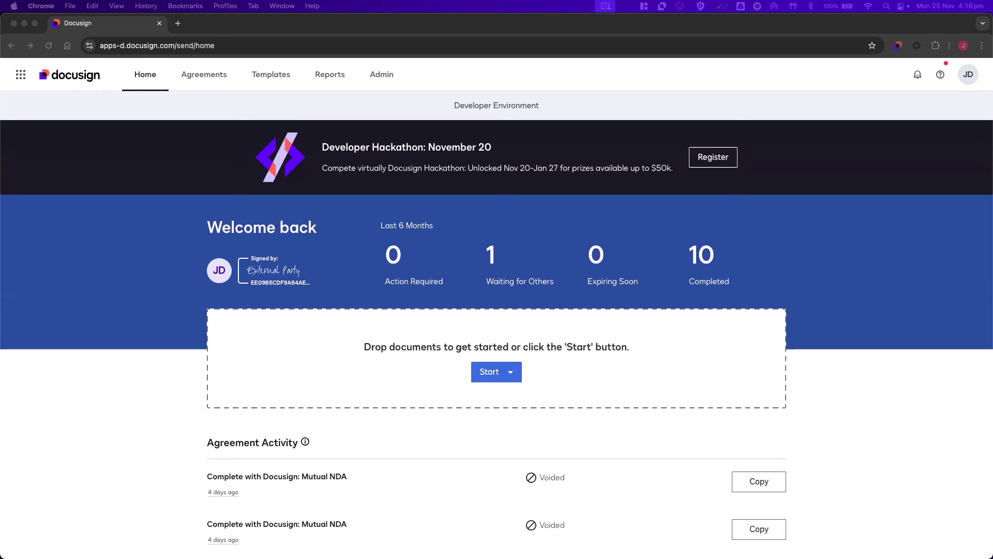
pyautogui.click(382, 75)
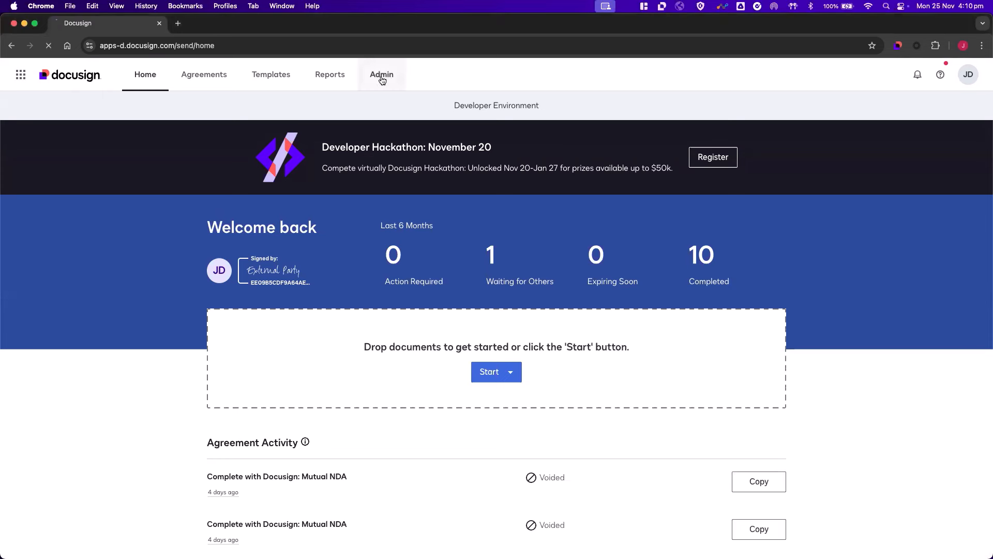
pyautogui.click(381, 75)
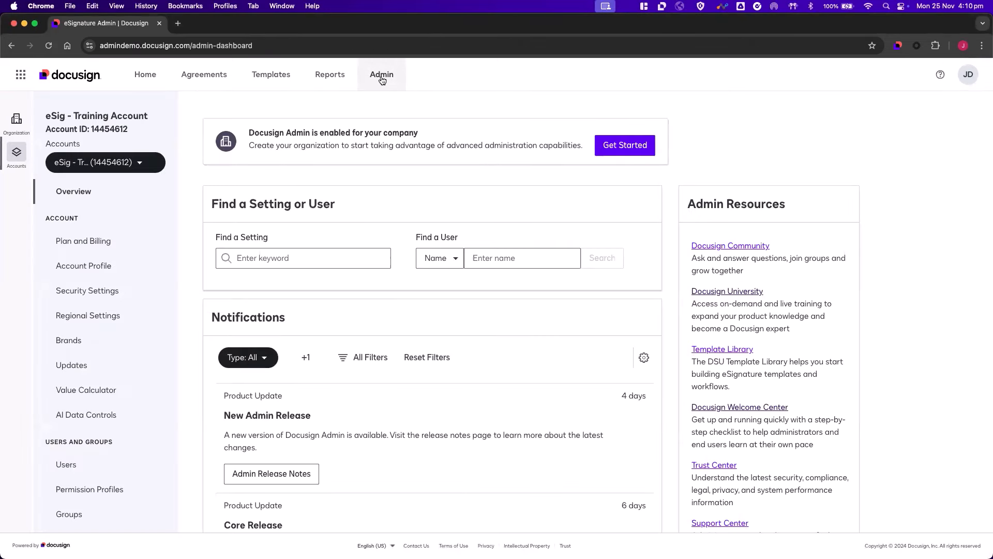
pyautogui.moveTo(116, 280)
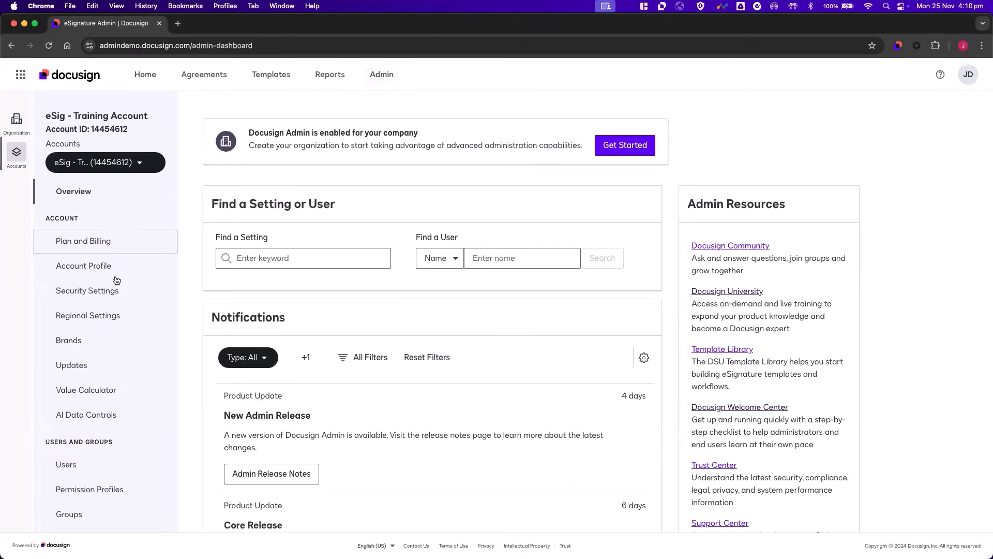
pyautogui.click(87, 314)
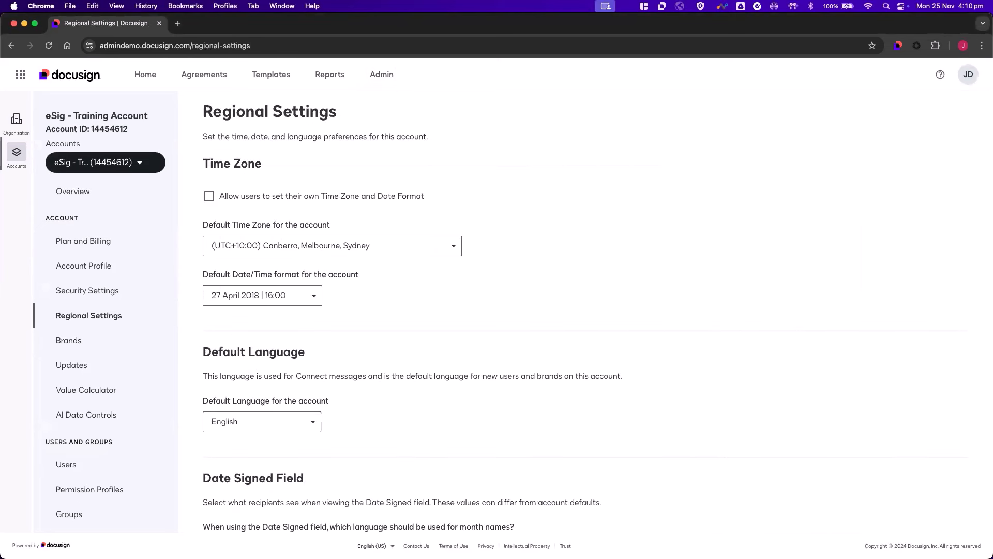